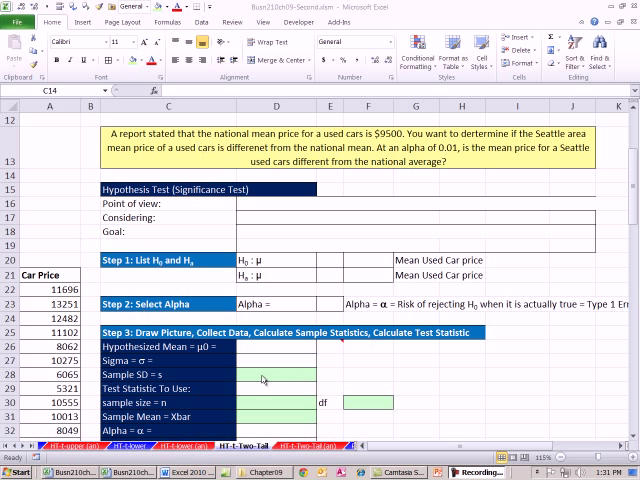
# Enter a Seattle-area researcher point of view, 'Population of Seattle Used Car Prices' and the goal
pyautogui.click(165, 174)
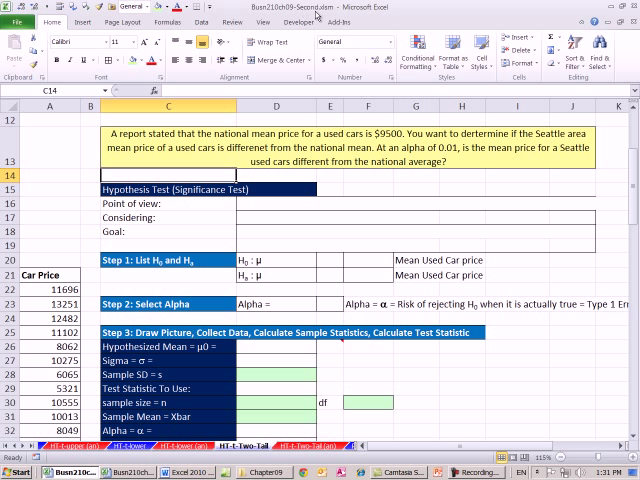
pyautogui.moveTo(330, 417)
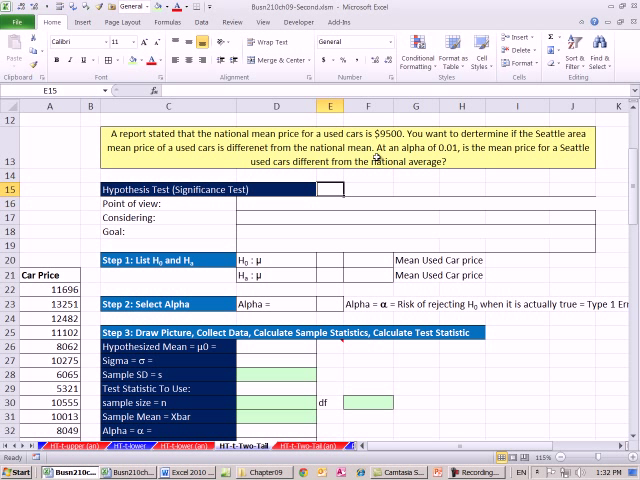
pyautogui.moveTo(487, 166)
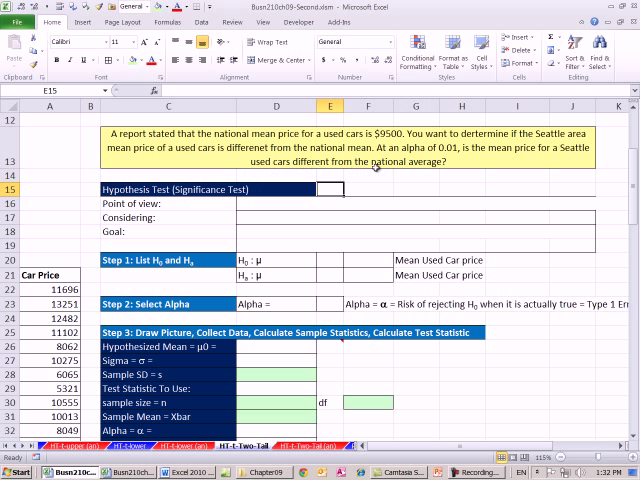
pyautogui.moveTo(430, 198)
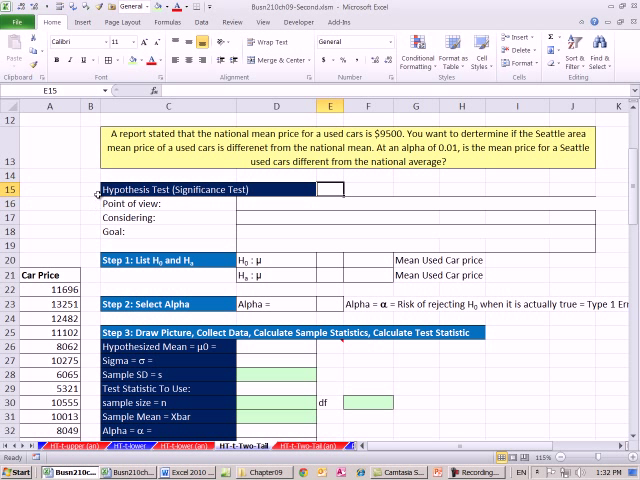
pyautogui.click(90, 203)
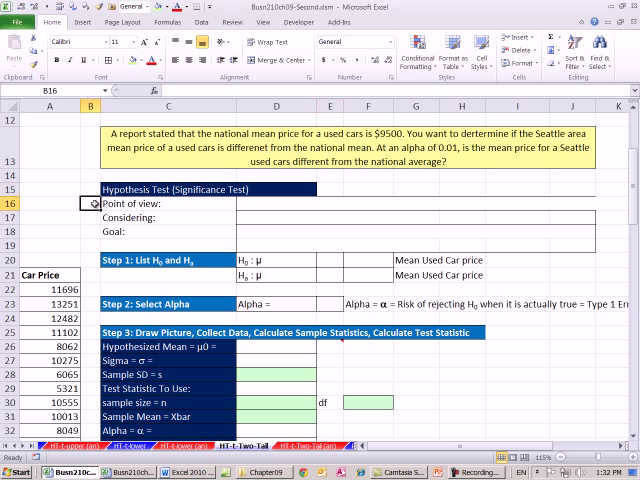
pyautogui.write("Seattle Area Resercher who wants to compare national mean used car price to Seattle's")
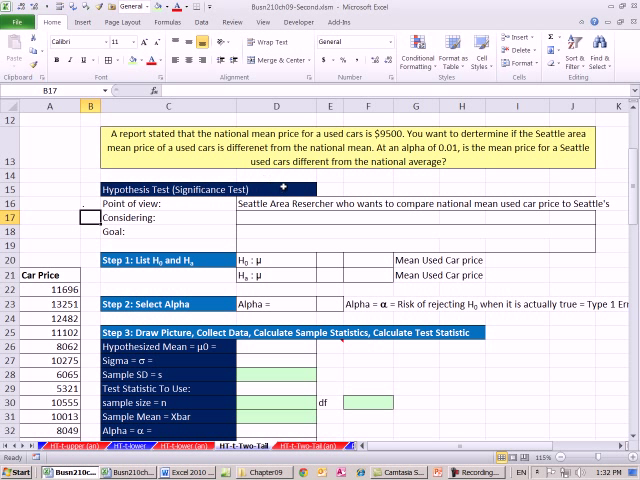
pyautogui.moveTo(485, 184)
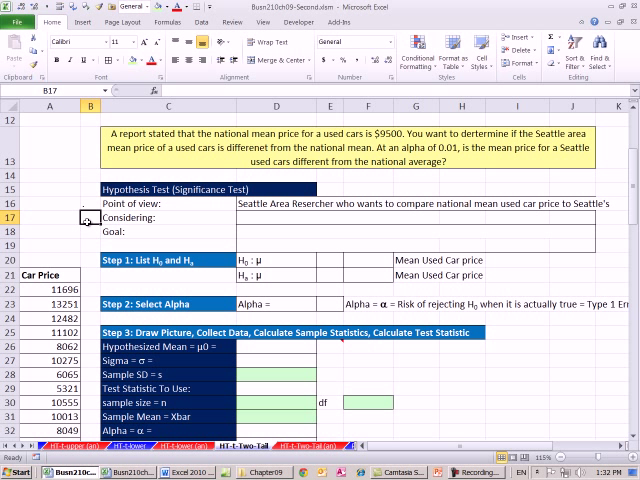
pyautogui.write('Population of Seattle Used Car Prices')
pyautogui.click(416, 231)
pyautogui.write('Run Hypothesis test to provide statistical evidence to determine whether Seattle used auto prices different from national mean')
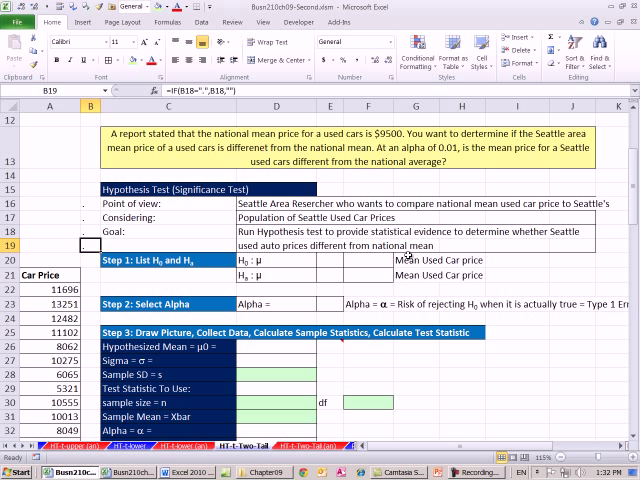
pyautogui.moveTo(520, 278)
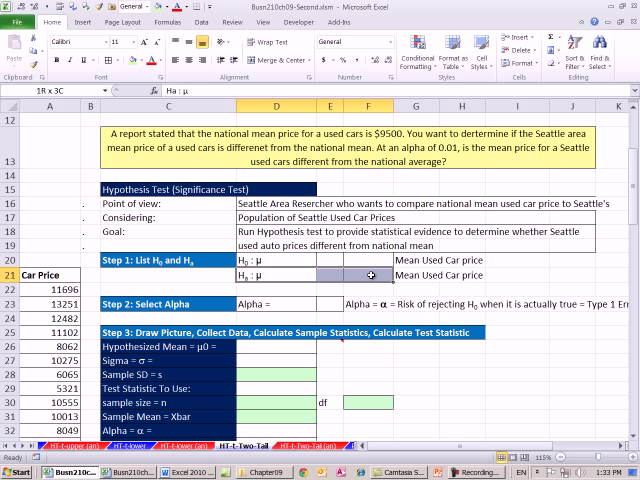
# Enter 9500 as the hypothesized mean in D26 and reference =D26 in both hypotheses
pyautogui.click(330, 274)
pyautogui.write('=')
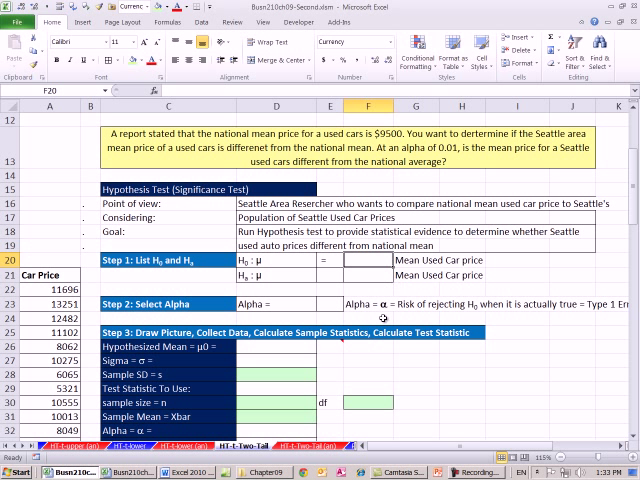
pyautogui.write('950')
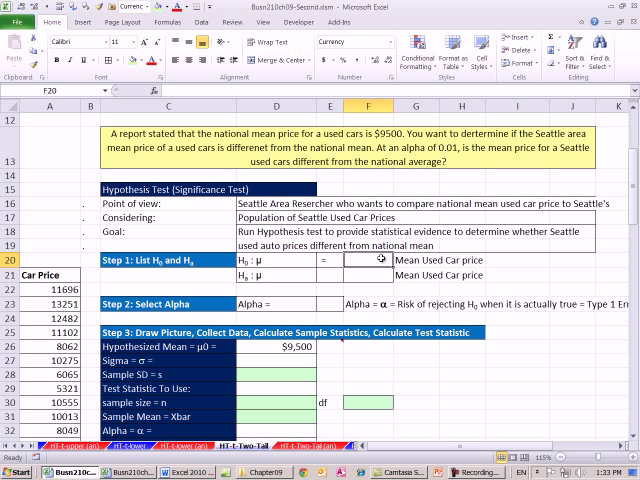
pyautogui.write('=D26')
pyautogui.click(330, 275)
pyautogui.write('<>')
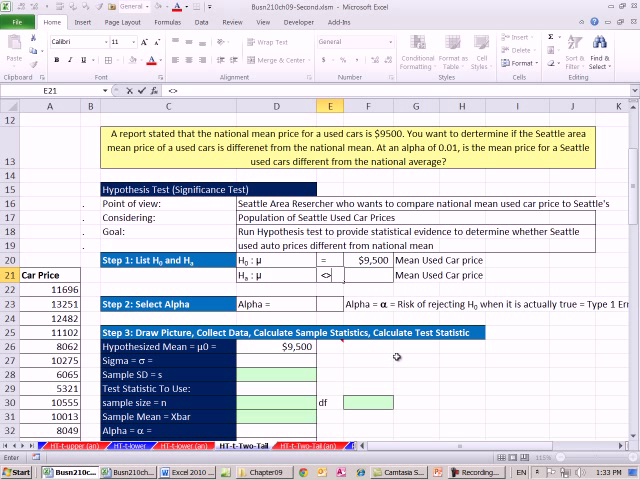
pyautogui.click(368, 273)
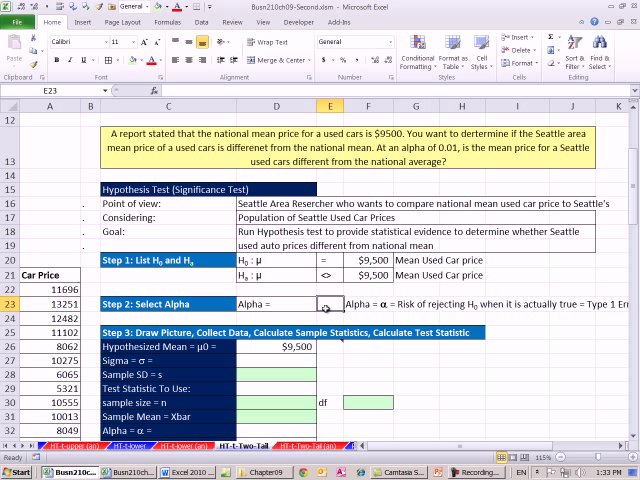
# Enter .01 as the significance level in cell E23
pyautogui.write('.01')
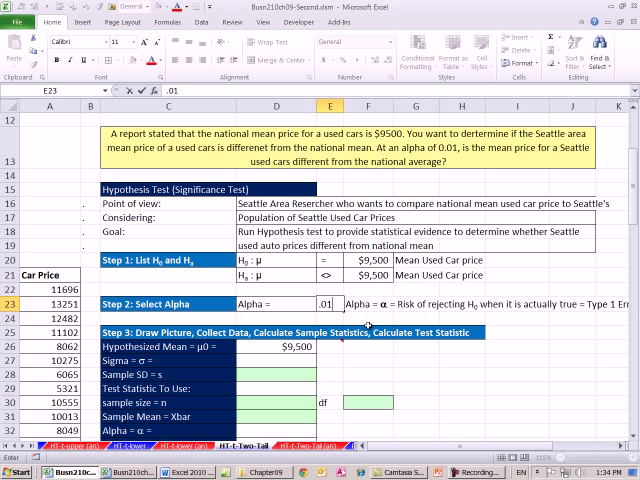
pyautogui.click(460, 360)
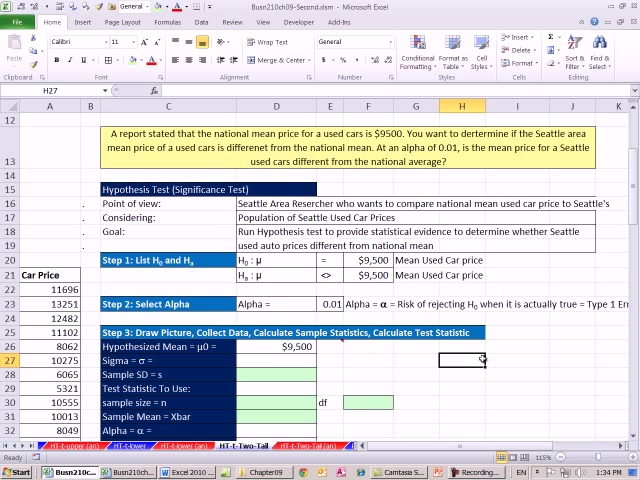
# Record sigma NA, the t statistic, =STDEV.S sample SD 2405.90 and =COUNT sample size 75
pyautogui.scroll(-3)
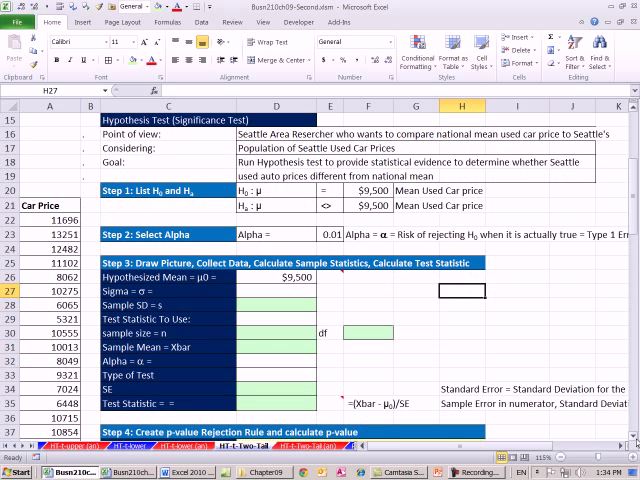
pyautogui.scroll(-3)
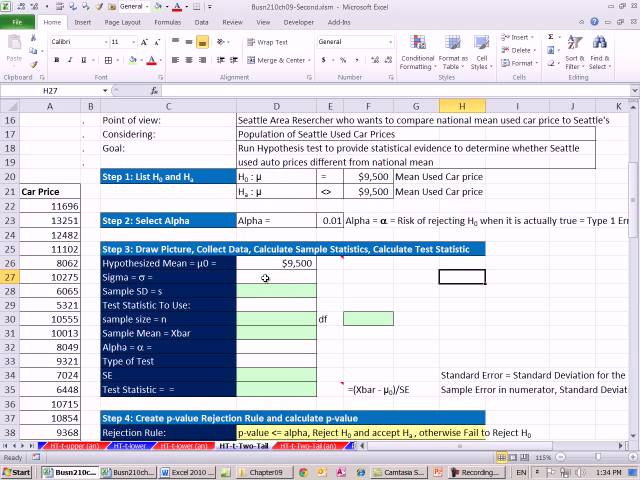
pyautogui.write('NA')
pyautogui.click(277, 305)
pyautogui.write('t')
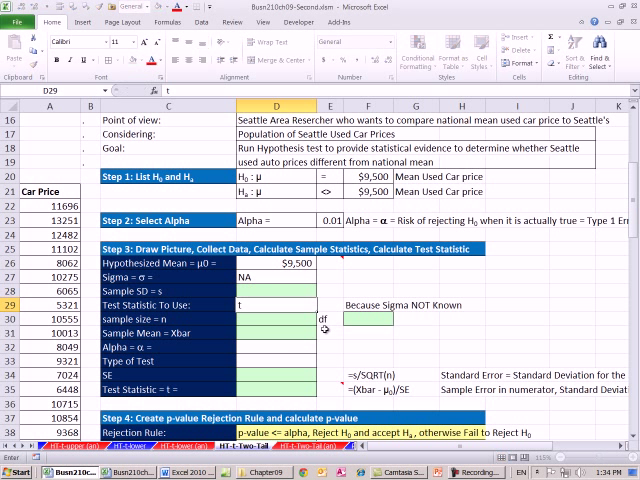
pyautogui.click(268, 300)
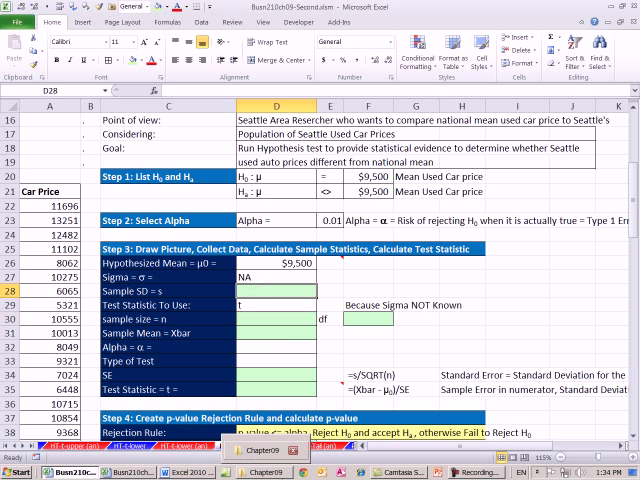
pyautogui.write('=s')
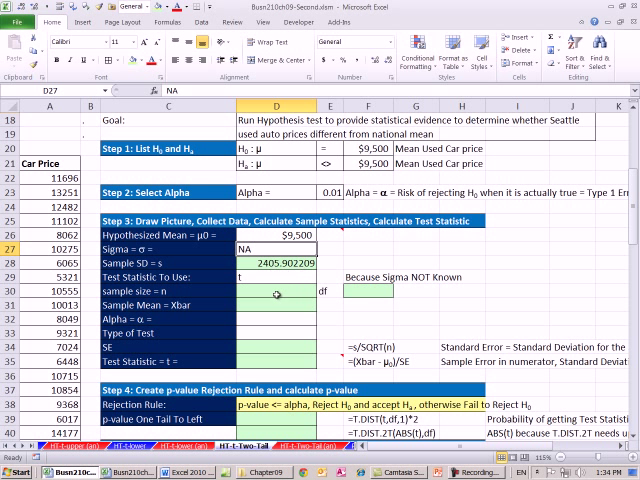
pyautogui.click(277, 290)
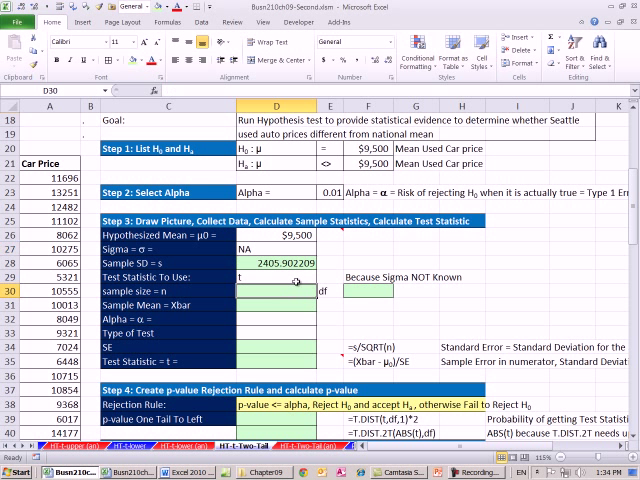
pyautogui.write('=COUNT(')
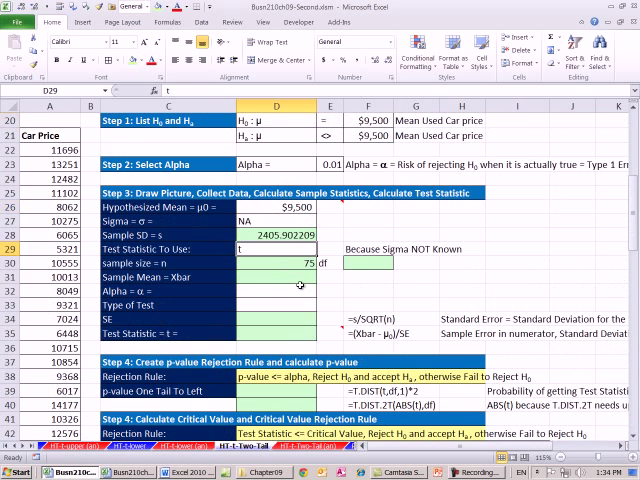
# Enter =D30-1 in F30 for 74 degrees of freedom and start =AVERAGE(A22… in D31
pyautogui.click(365, 262)
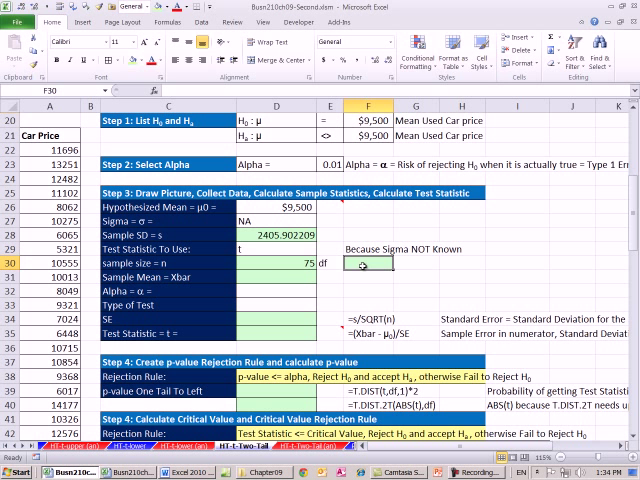
pyautogui.write('=D30')
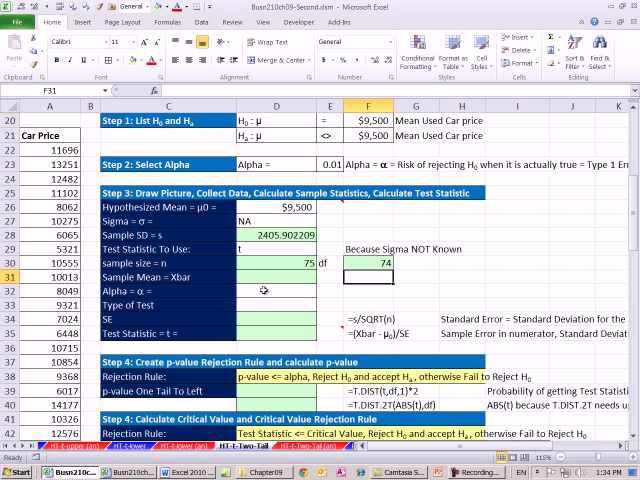
pyautogui.write('=a')
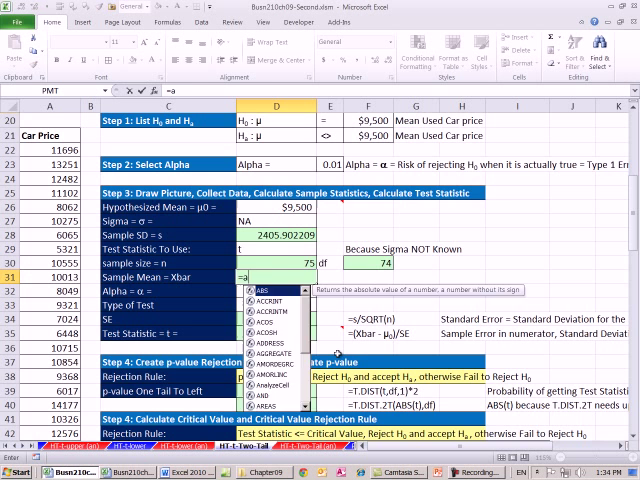
pyautogui.write('VERAGE(A22')
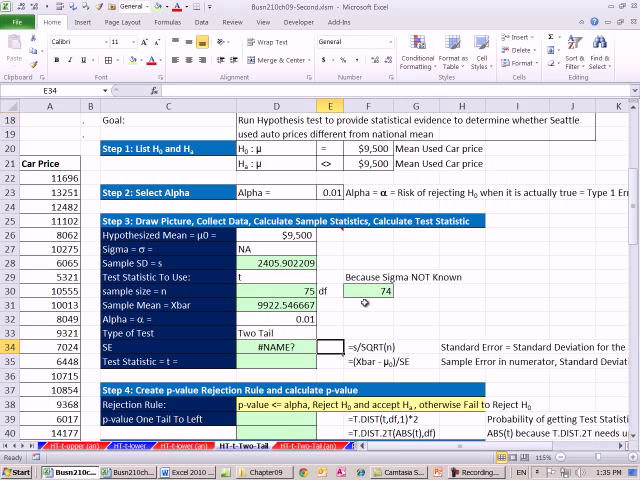
# Enter =D28/SQRT(D30) for standard error 277.81 and =(D31-D26)/D34 for t = 1.5210
pyautogui.write('=D28/sr')
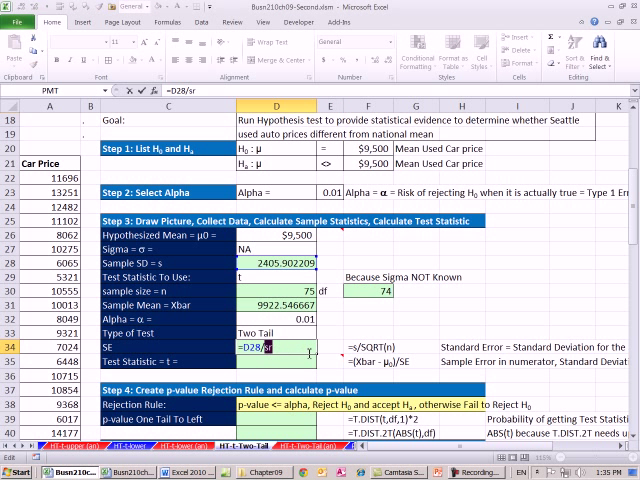
pyautogui.write('SQRT(')
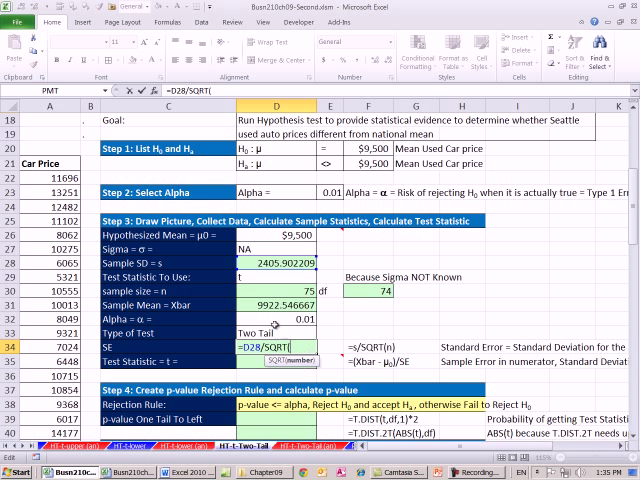
pyautogui.click(260, 293)
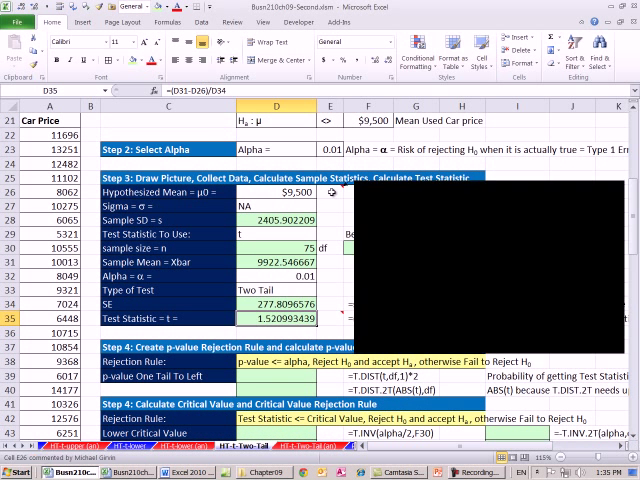
# Paste the two-tail rejection sketch with α/2 = 0.005 tails and scroll to Step 4
pyautogui.rightClick(320, 190)
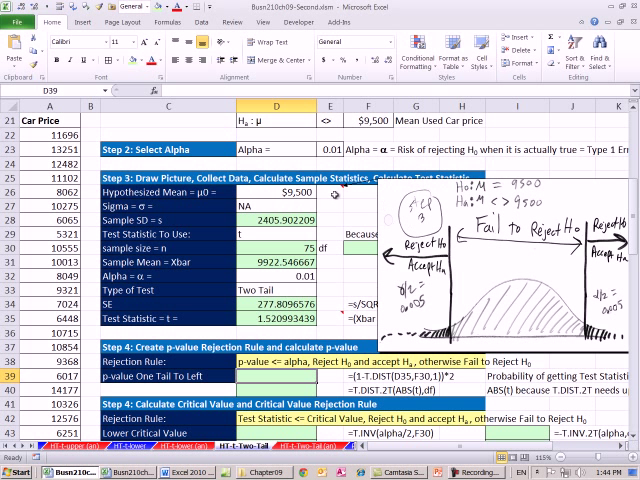
pyautogui.scroll(-3)
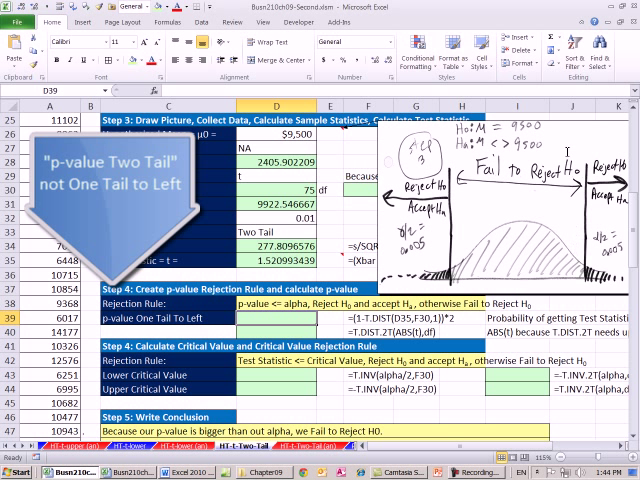
pyautogui.moveTo(562, 237)
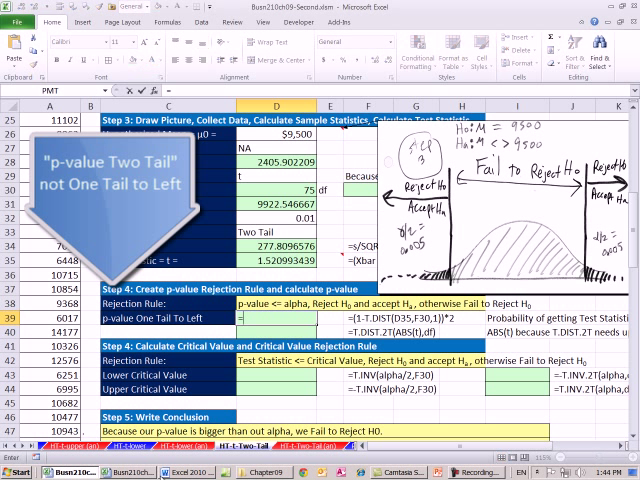
# Enter =(1-T.DIST(D35,F30,1))*2 in D39 for a two-tail p-value of 0.1325
pyautogui.write('=1-')
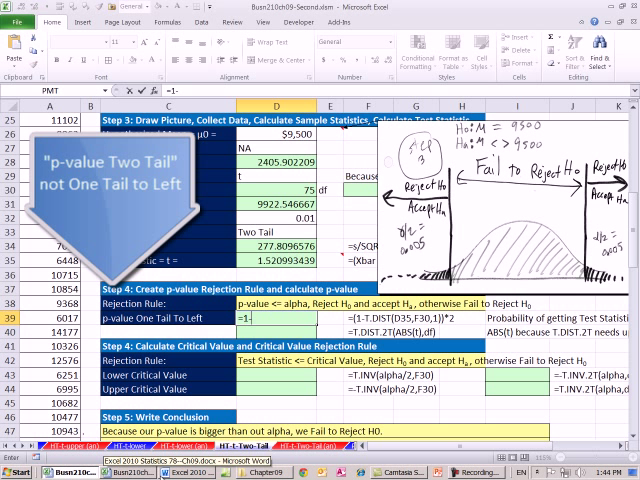
pyautogui.write('t')
pyautogui.click(277, 333)
pyautogui.write('=T.DIST.2T(ABS(D35),')
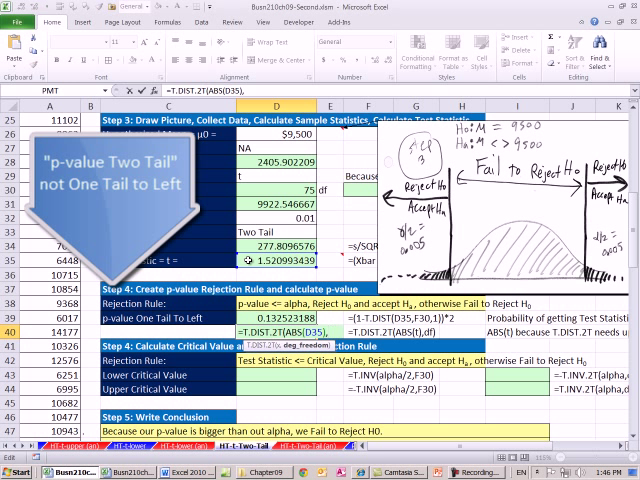
pyautogui.moveTo(368, 190)
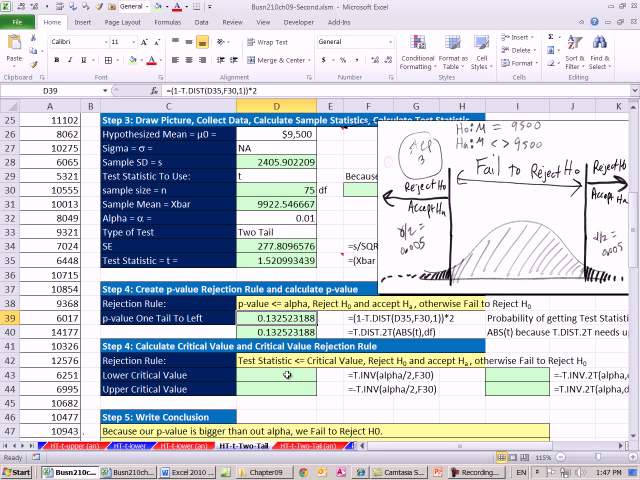
# Enter =T.INV(D32/2,F30) in D43 for a lower critical value of -2.6439
pyautogui.click(275, 378)
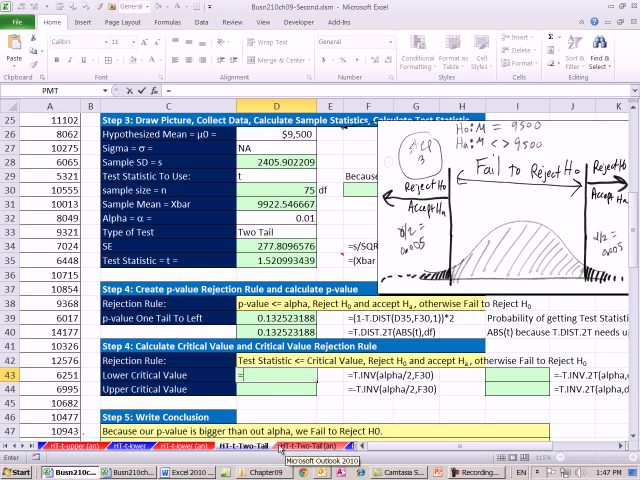
pyautogui.write('=t')
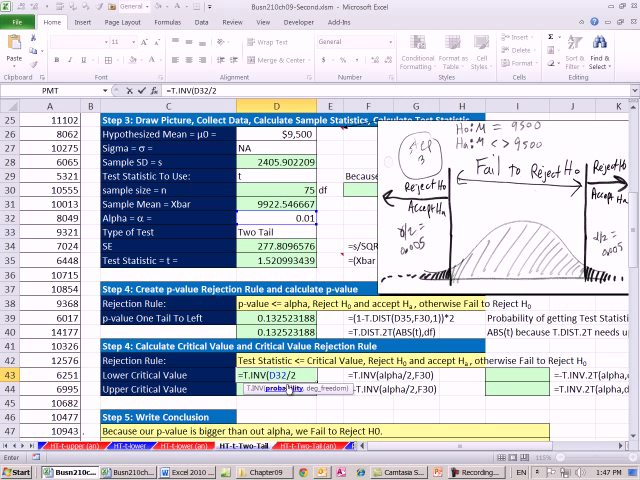
pyautogui.write(',F30)')
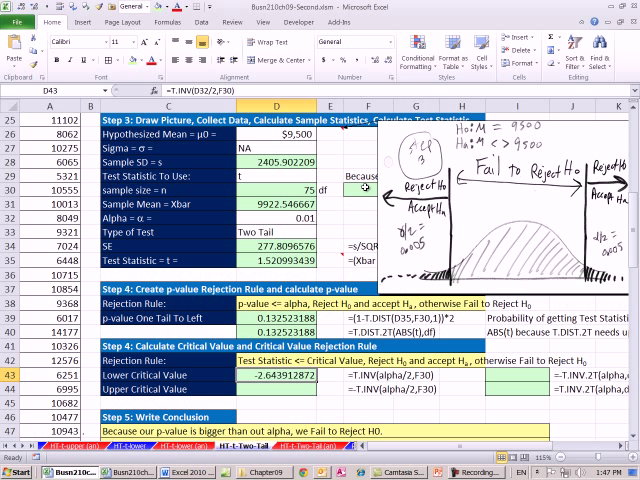
pyautogui.moveTo(310, 408)
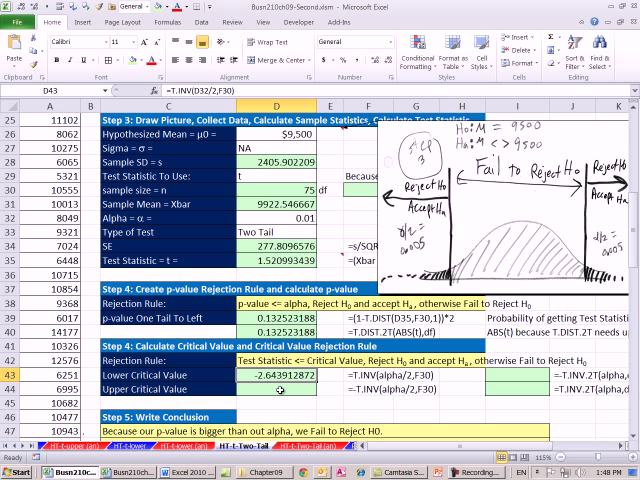
# Enter =-D43 in D44 for an upper critical value of 2.6439
pyautogui.click(275, 391)
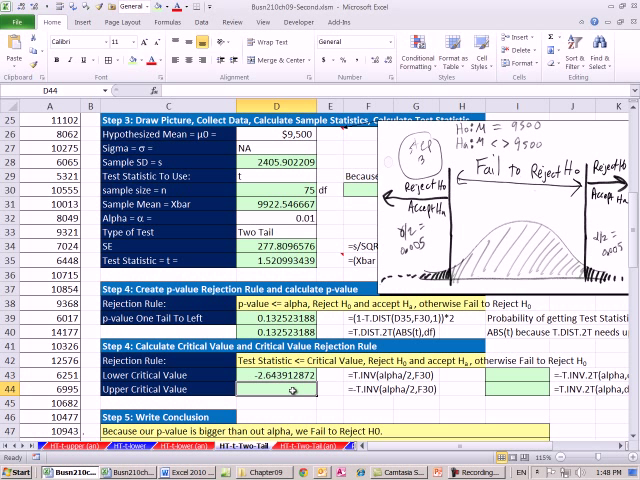
pyautogui.write('=D43')
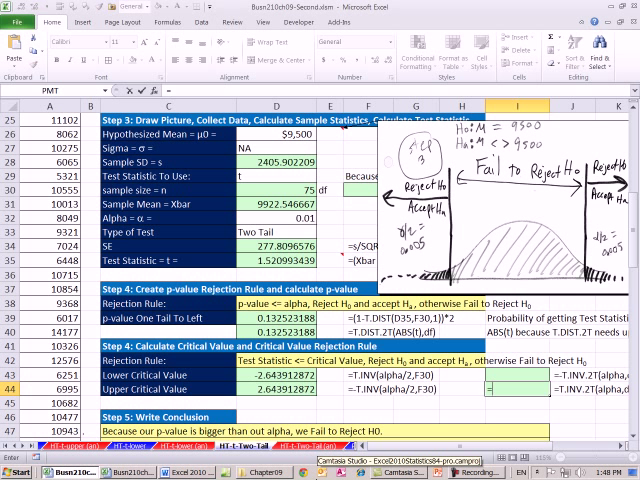
# Make the lower critical value in I43 the negative of the upper value in I44 (-2.6439)
pyautogui.write('=t.')
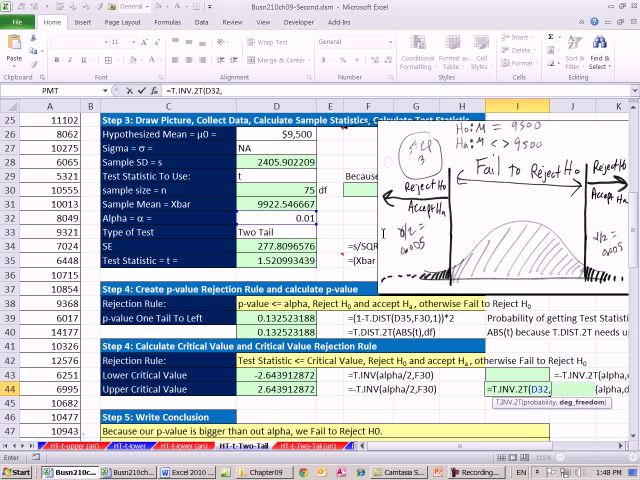
pyautogui.write(',F30')
pyautogui.click(518, 375)
pyautogui.write('-')
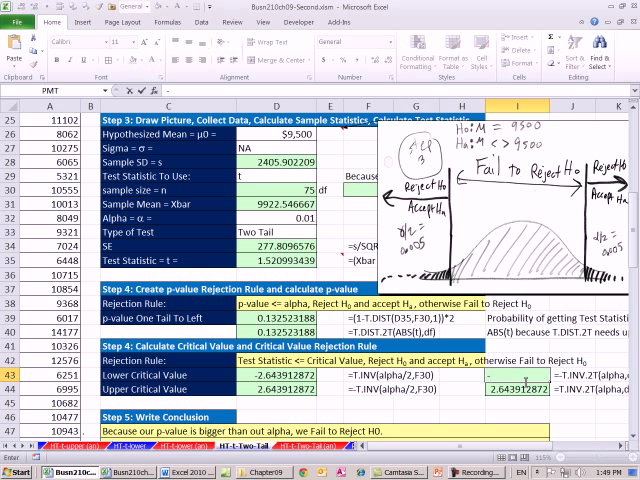
pyautogui.click(510, 374)
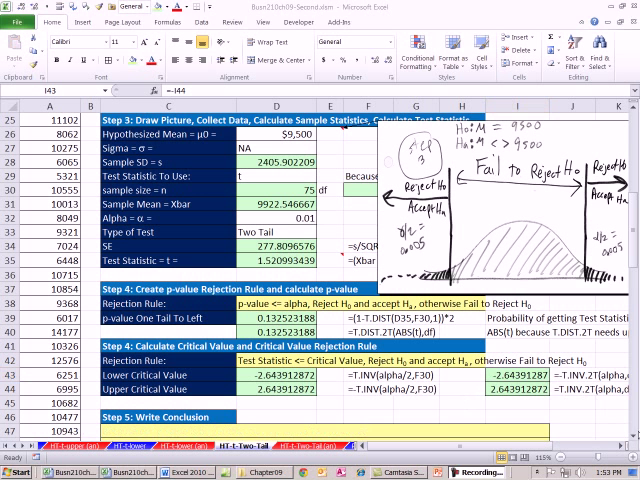
# Enter the Fail to Reject H0 conclusions based on p-value and critical values in the Step 5 cells
pyautogui.scroll(-3)
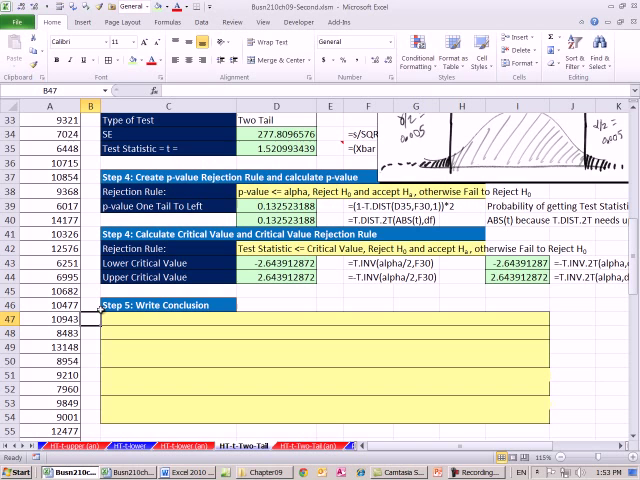
pyautogui.write('Because our p-value is bigger than our alpha, we Fail to Reject H0.')
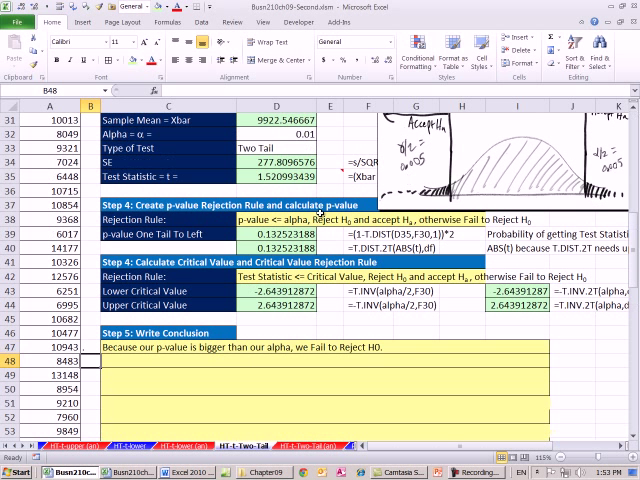
pyautogui.moveTo(95, 375)
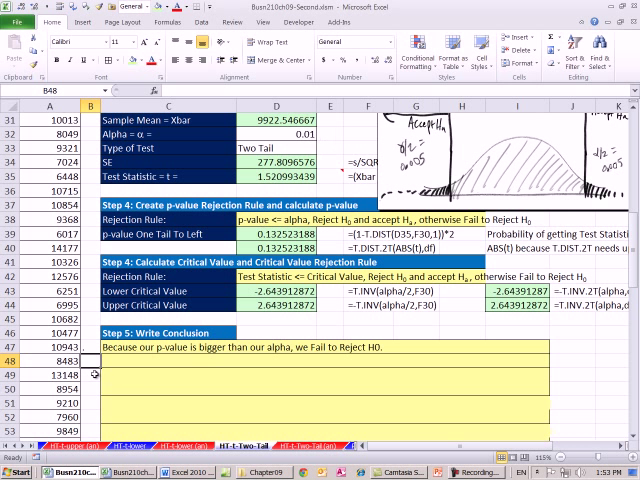
pyautogui.write('Because our test statistic is between our critical values, we Fail to Reject H0.')
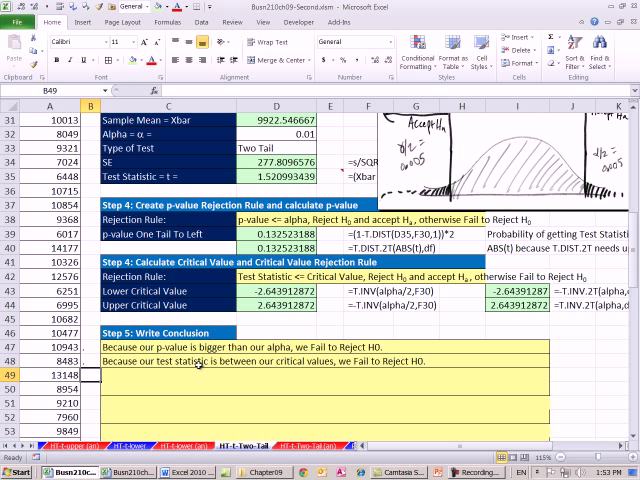
pyautogui.moveTo(213, 370)
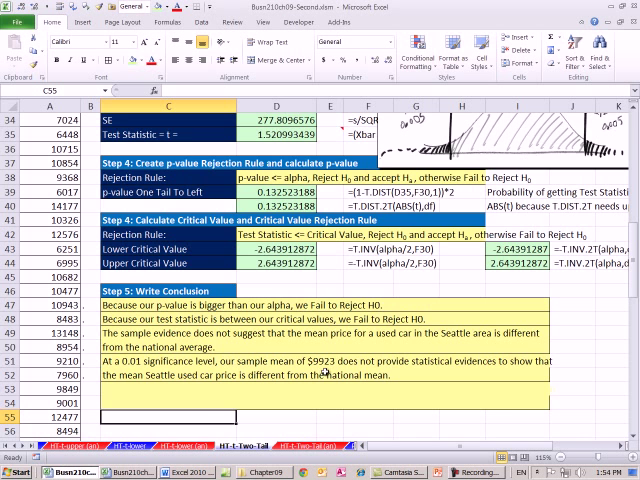
pyautogui.scroll(3)
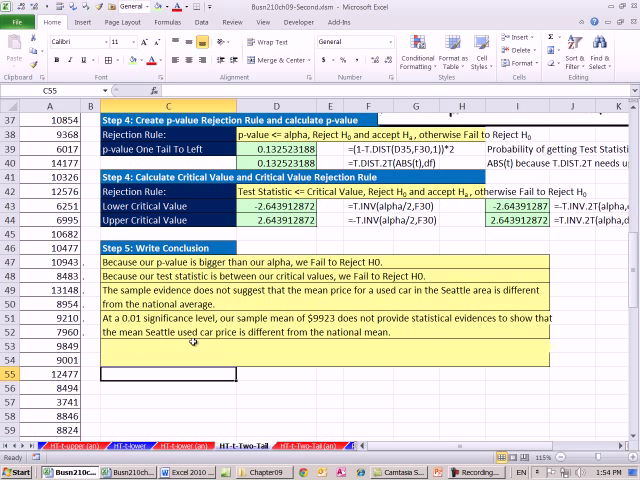
pyautogui.moveTo(160, 360)
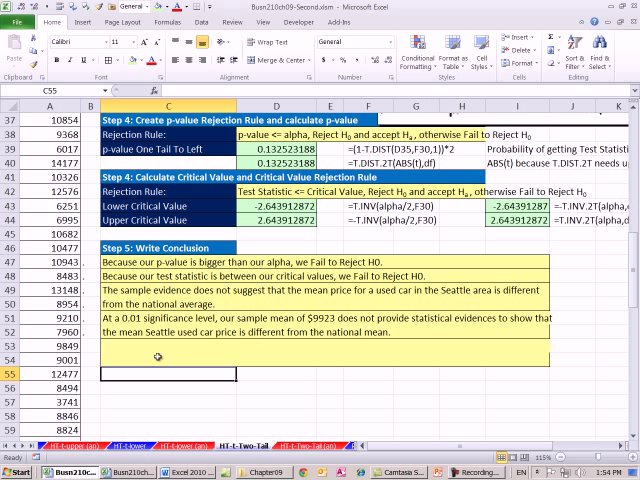